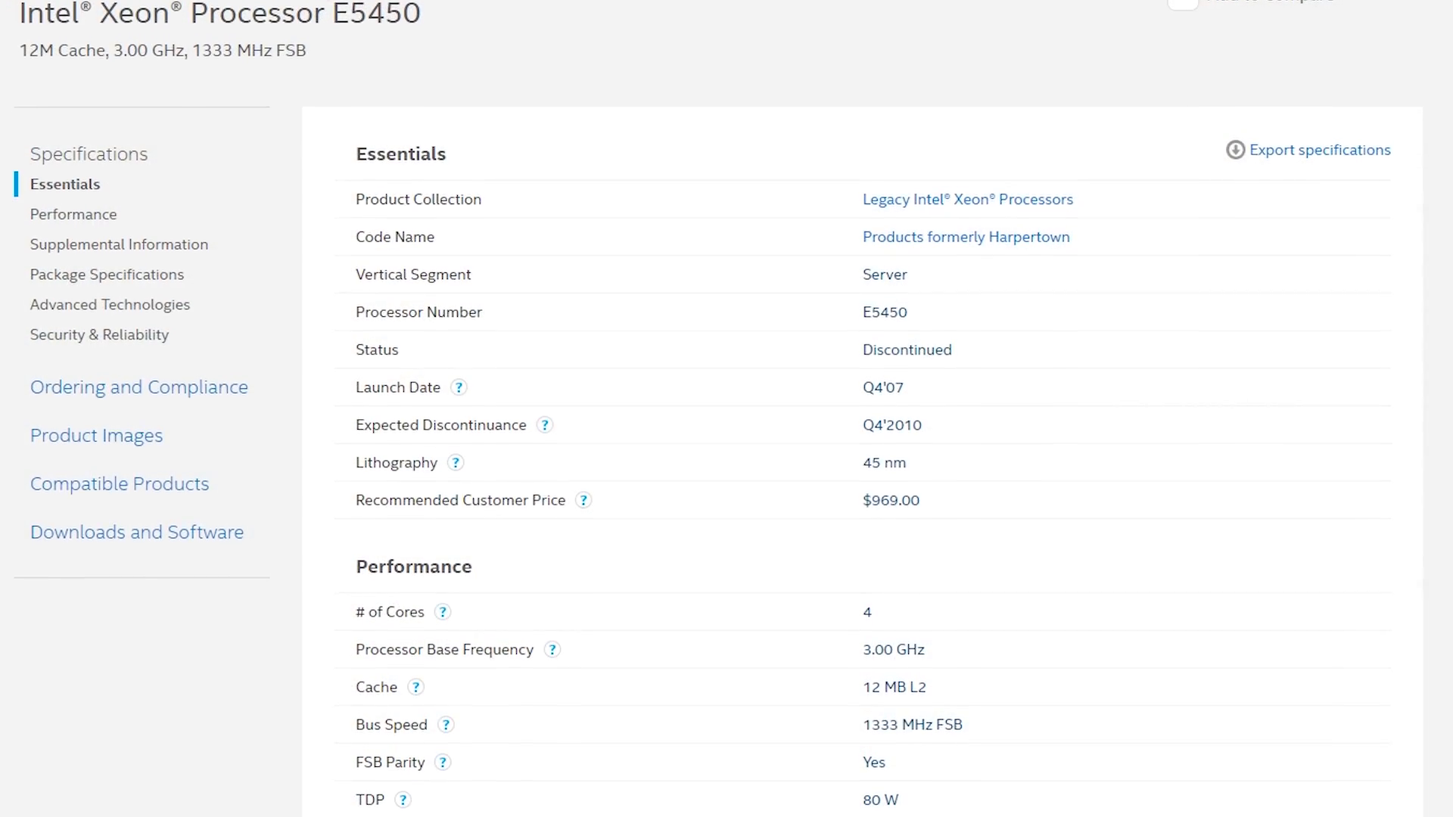
- Launch 'CINEBENCH Windows 64 Bit' from the CINEBENCH R15 program folder
scroll("down", 3)
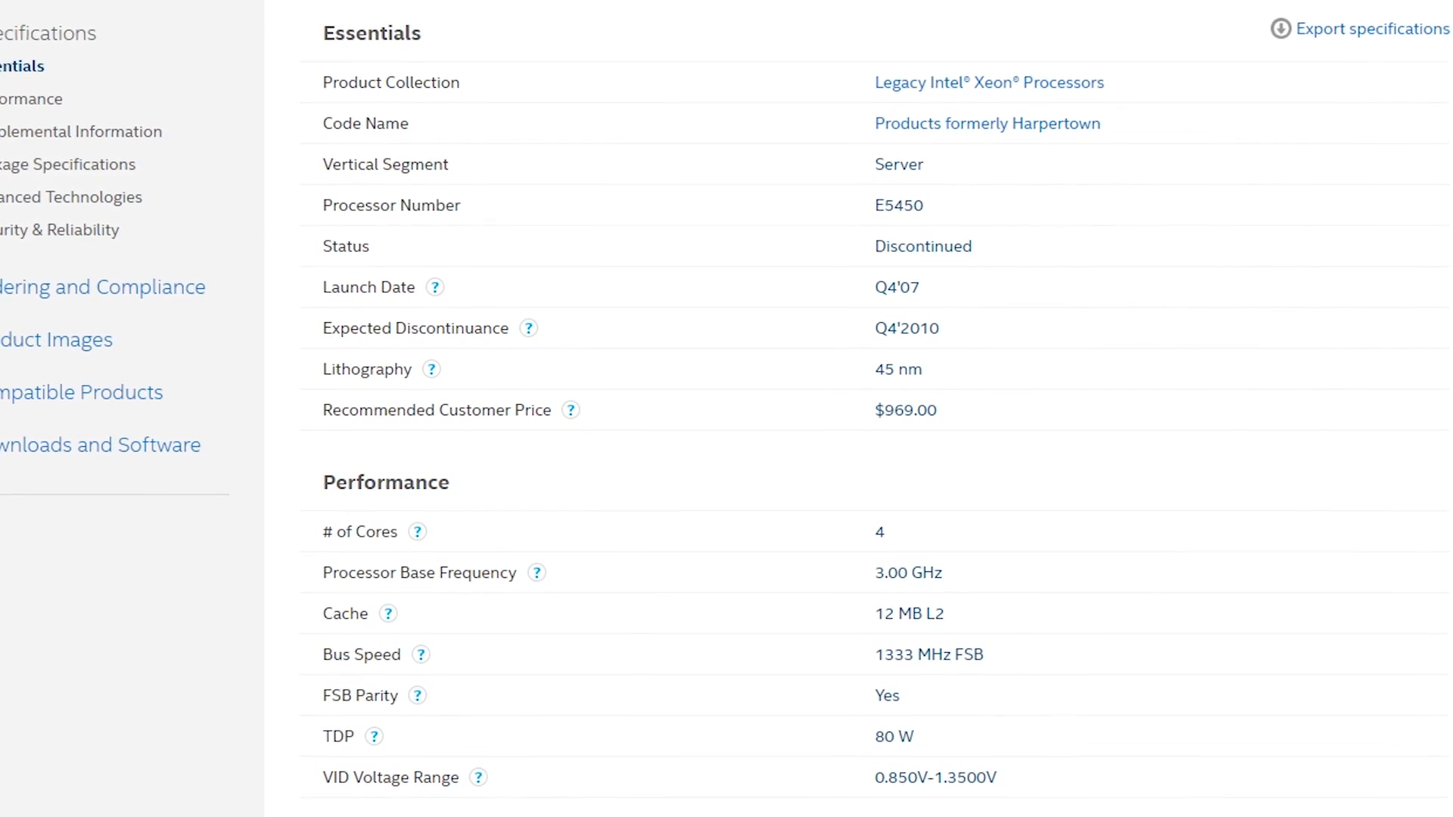
scroll("up", 3)
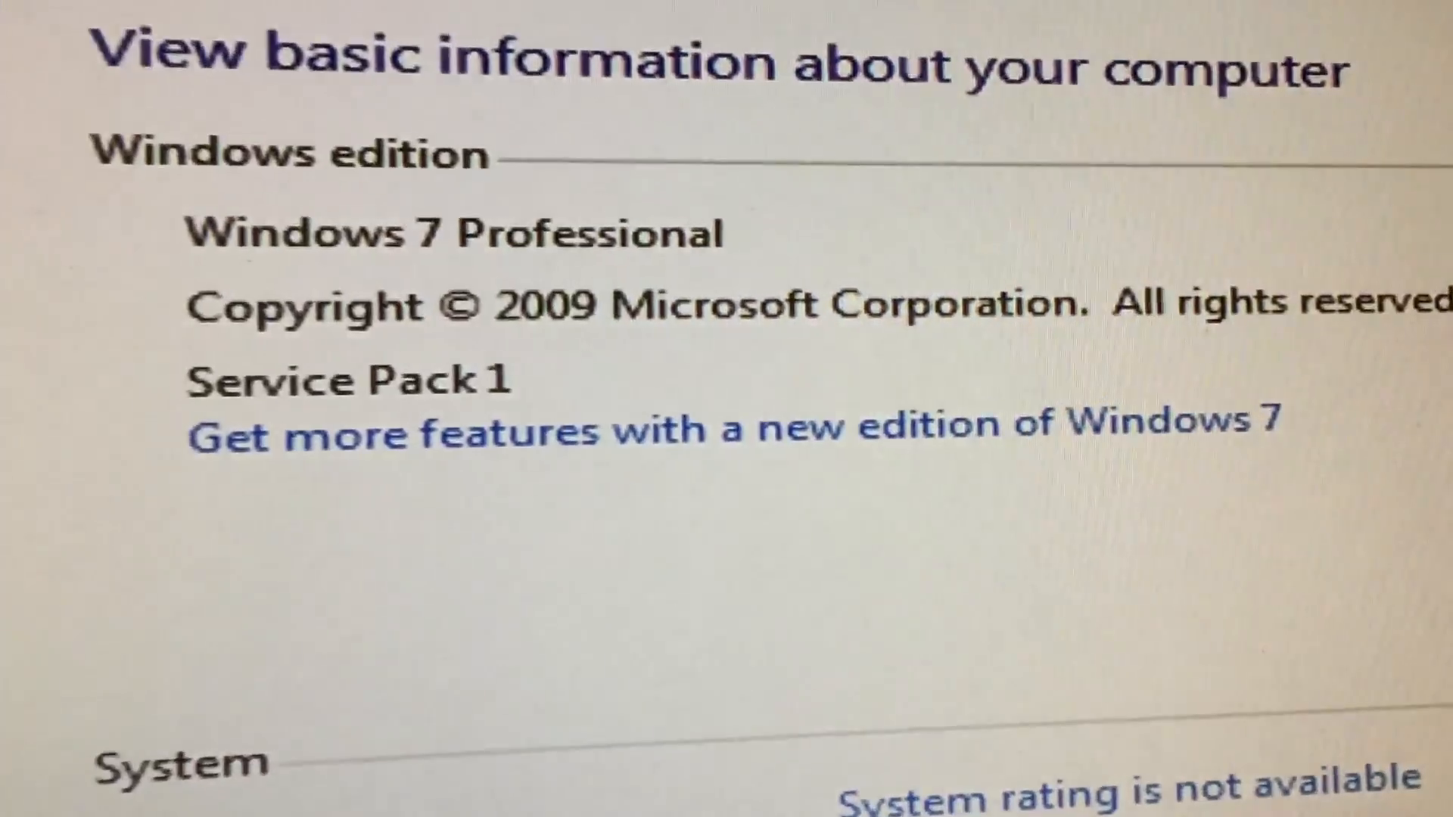
scroll("down", 3)
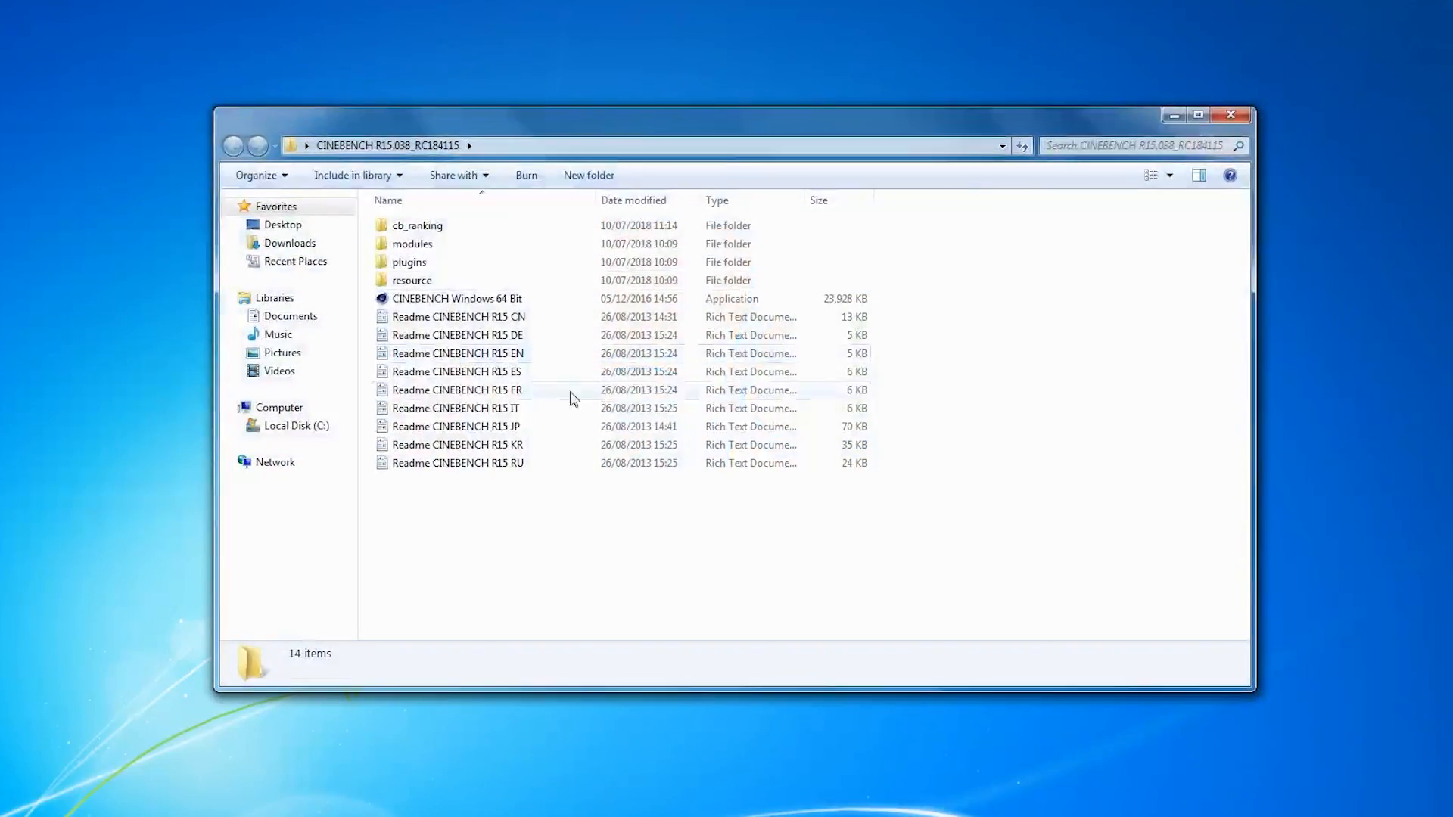
left_click(458, 298)
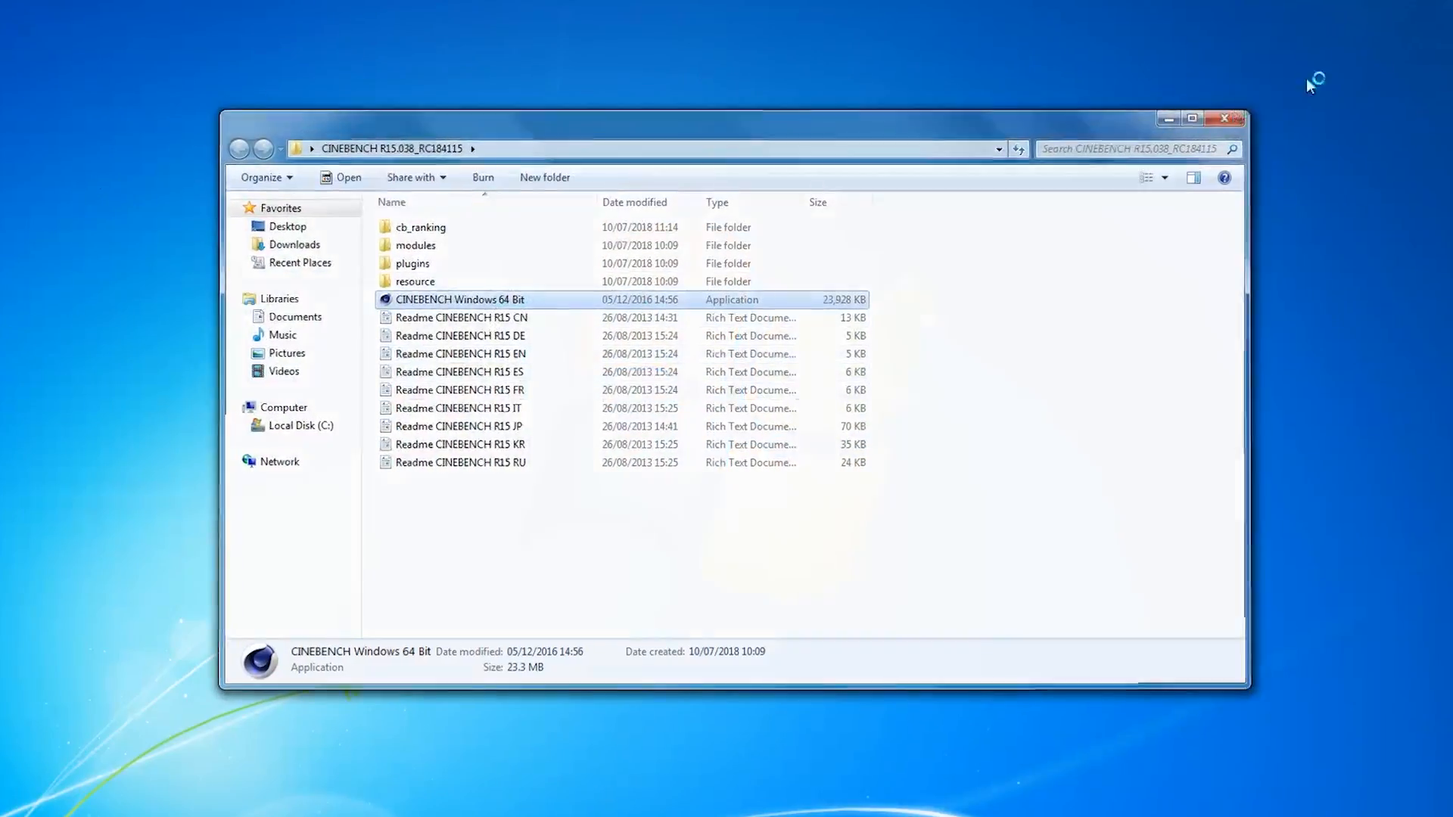
double_click(459, 300)
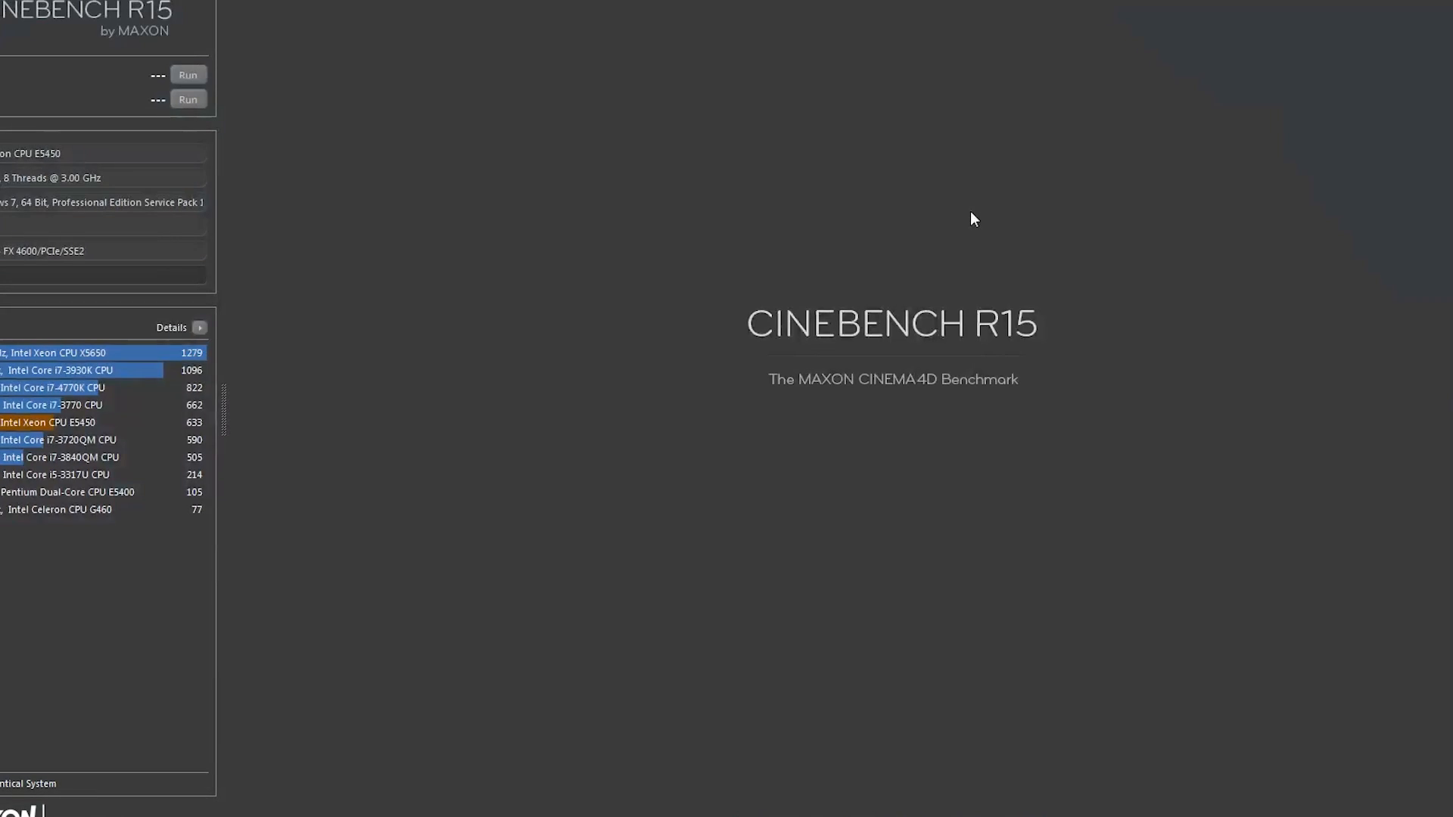
mouse_move(804, 137)
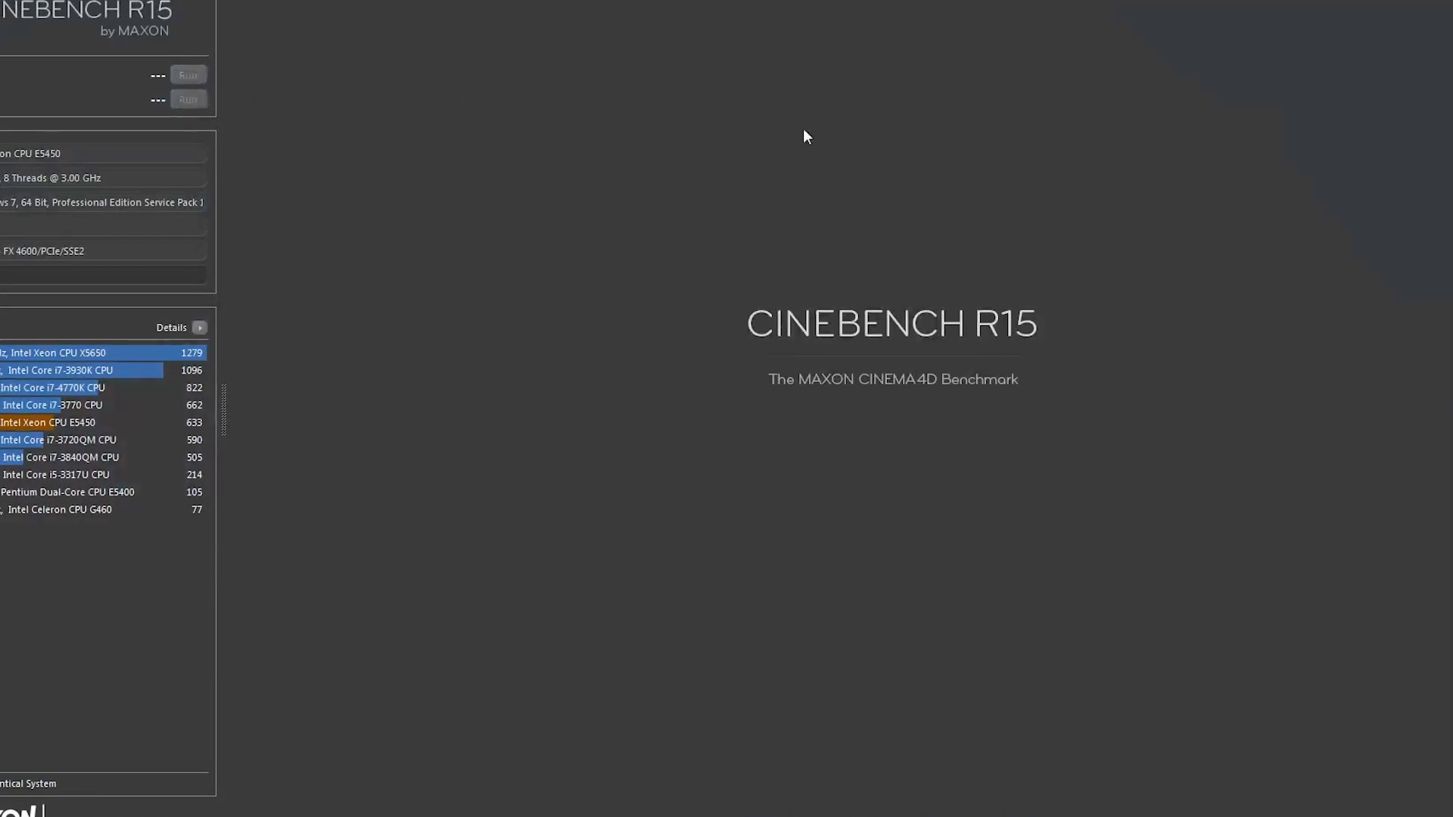
- Bring up the HP xw6600 Geekbench result page showing 1892 single-core and 8722 multi-core
left_click(189, 99)
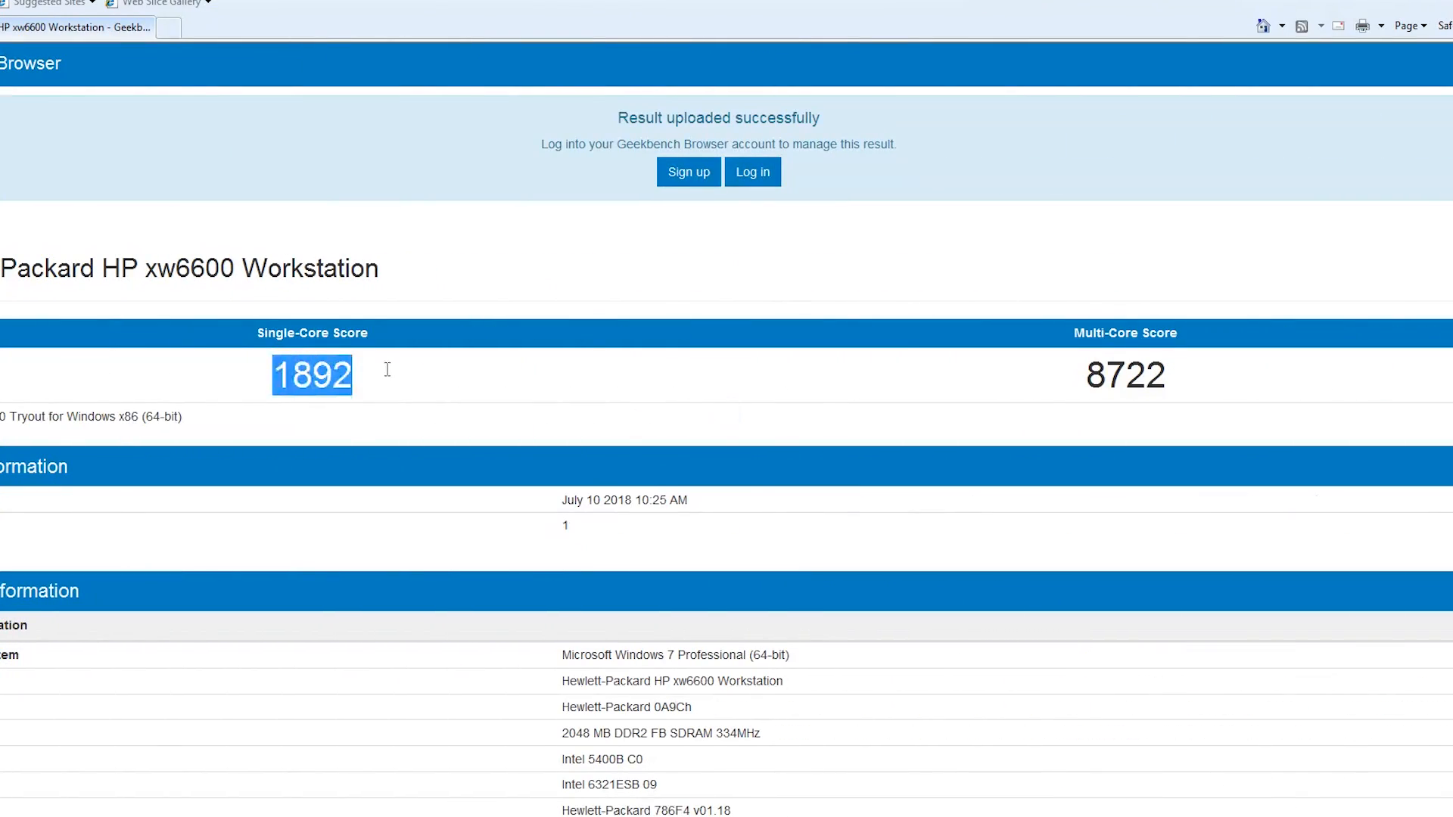
- Highlight the 1892 score and HP xw6600 model name, then scroll to Processor Information
double_click(1124, 376)
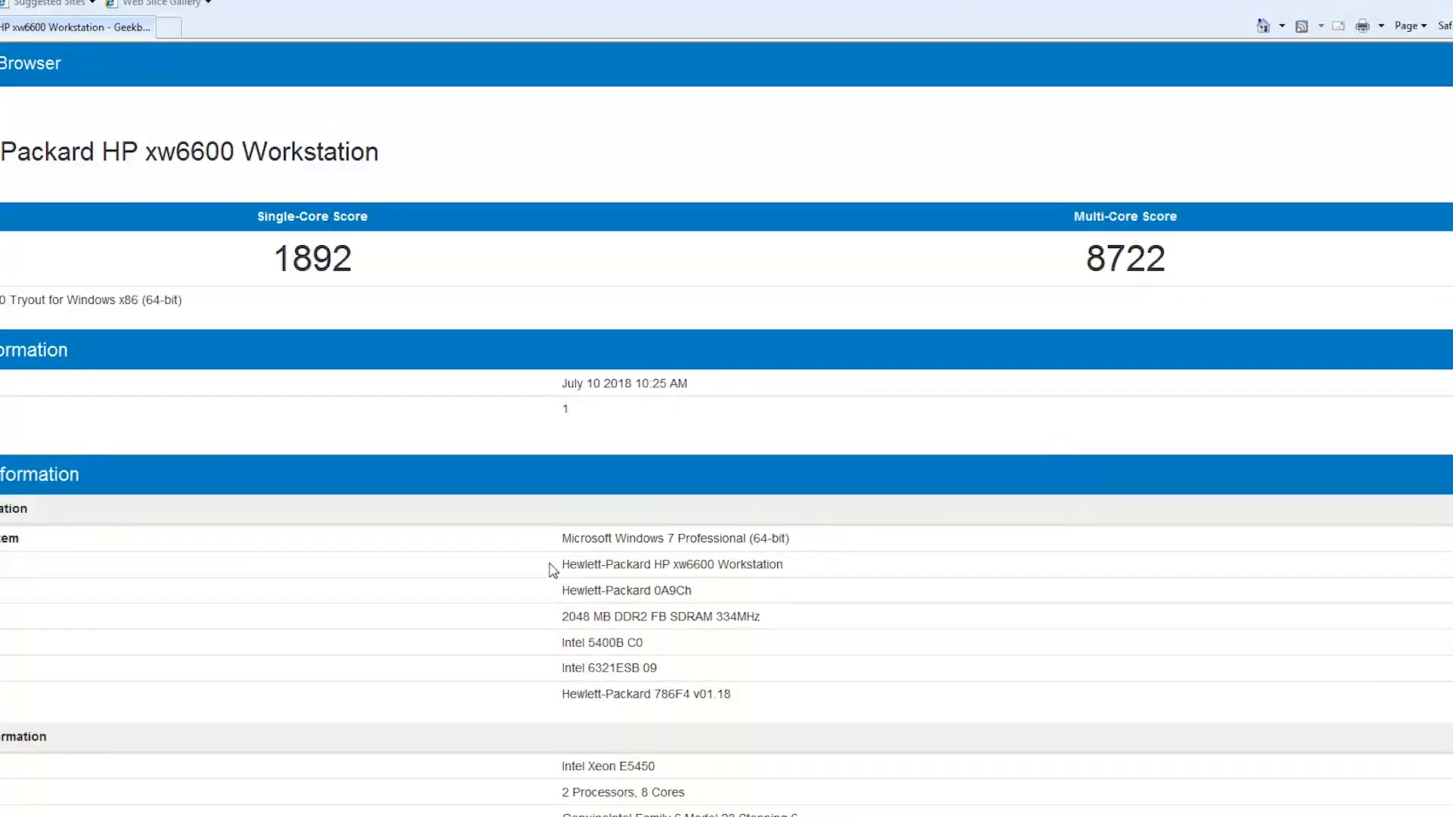
double_click(672, 565)
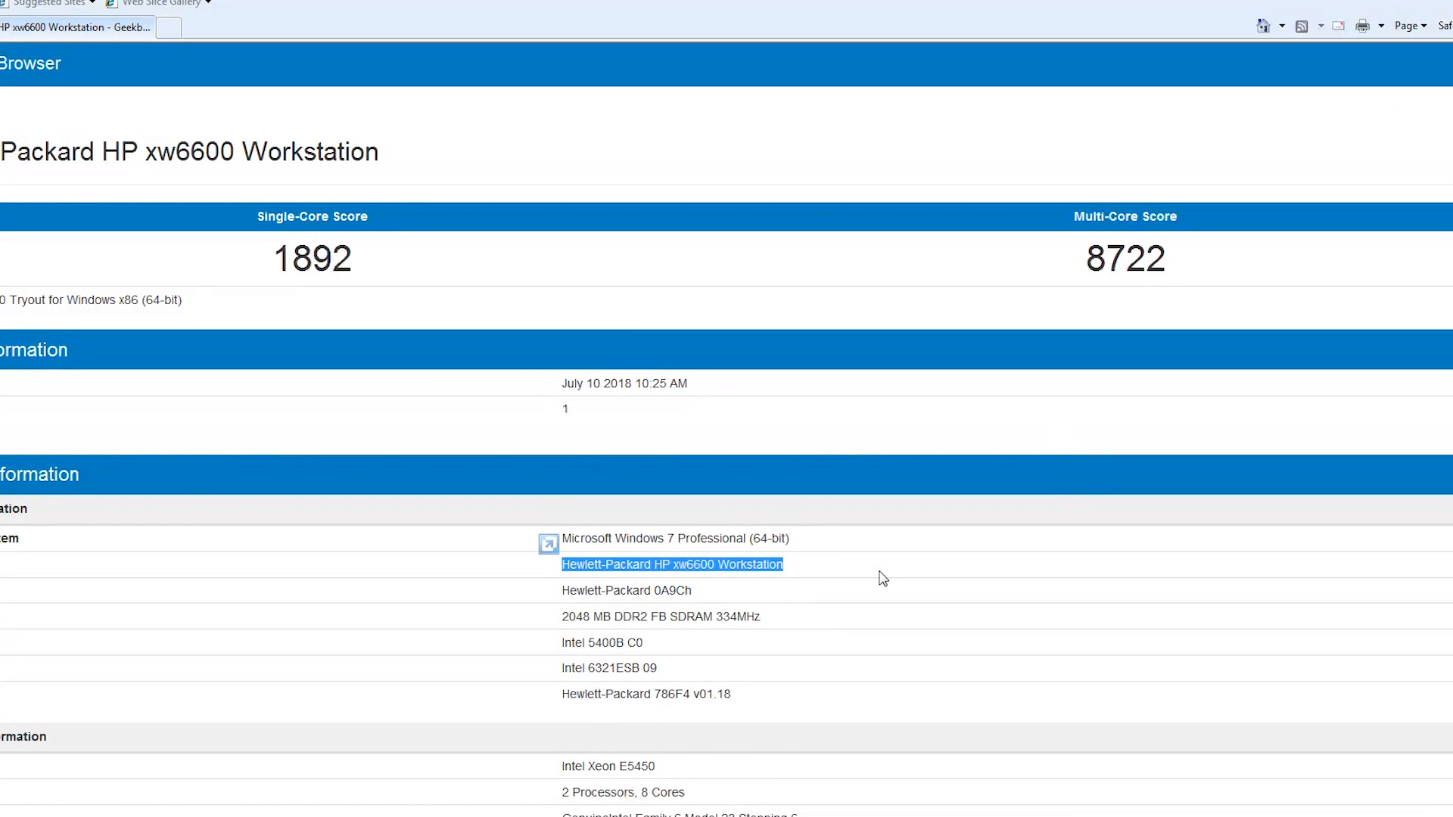
scroll("down", 3)
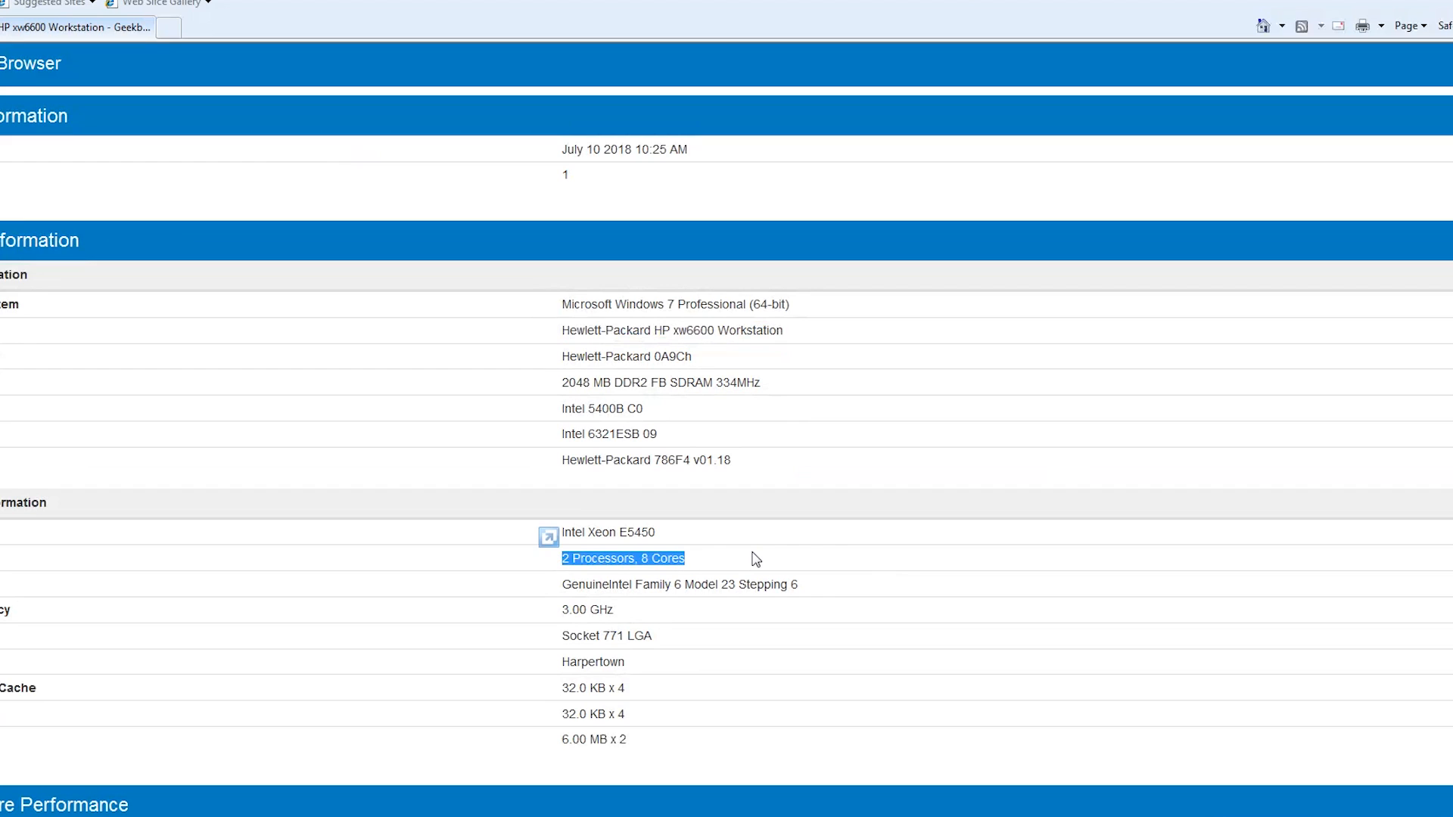
mouse_move(759, 549)
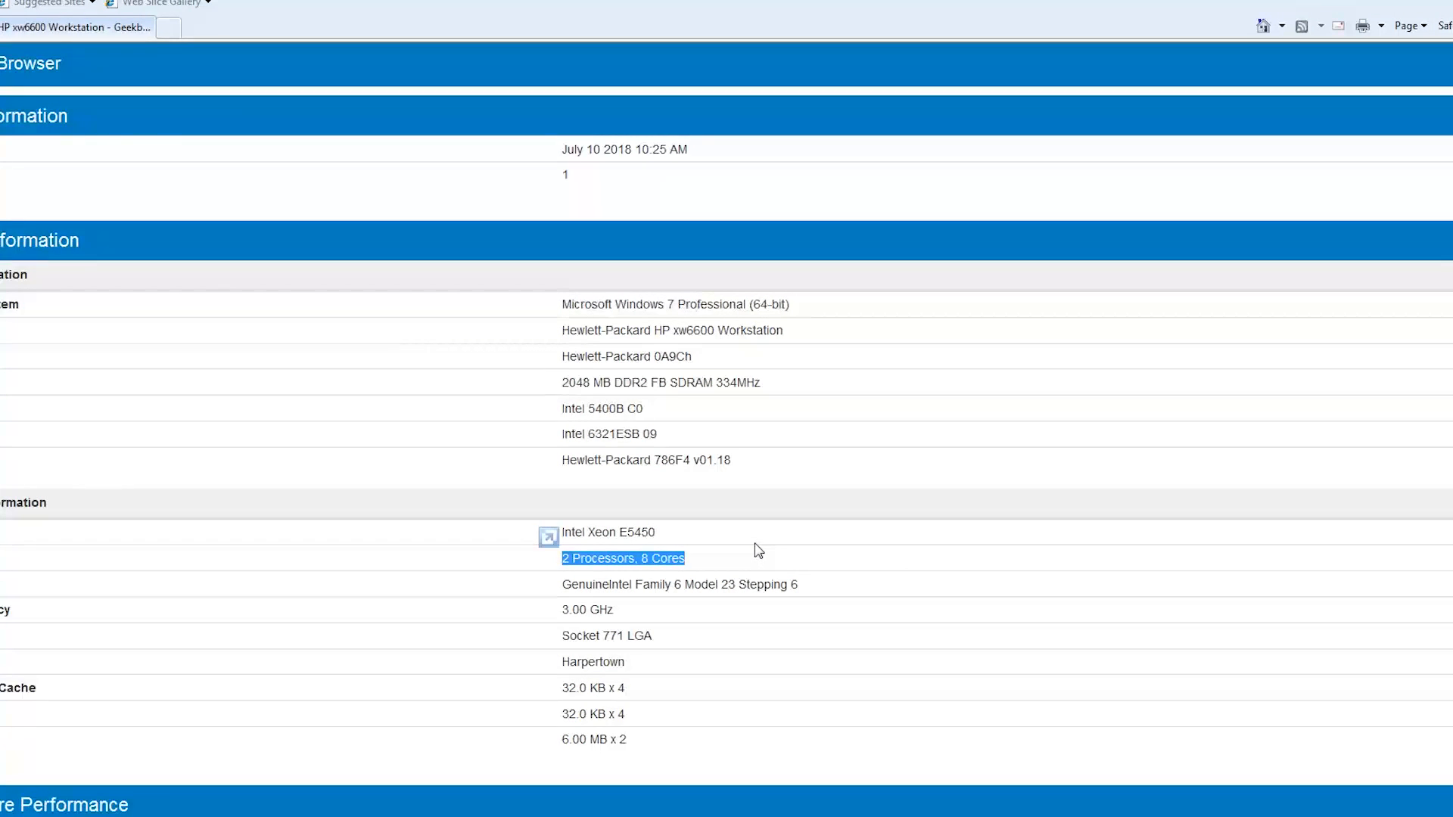
scroll("down", 3)
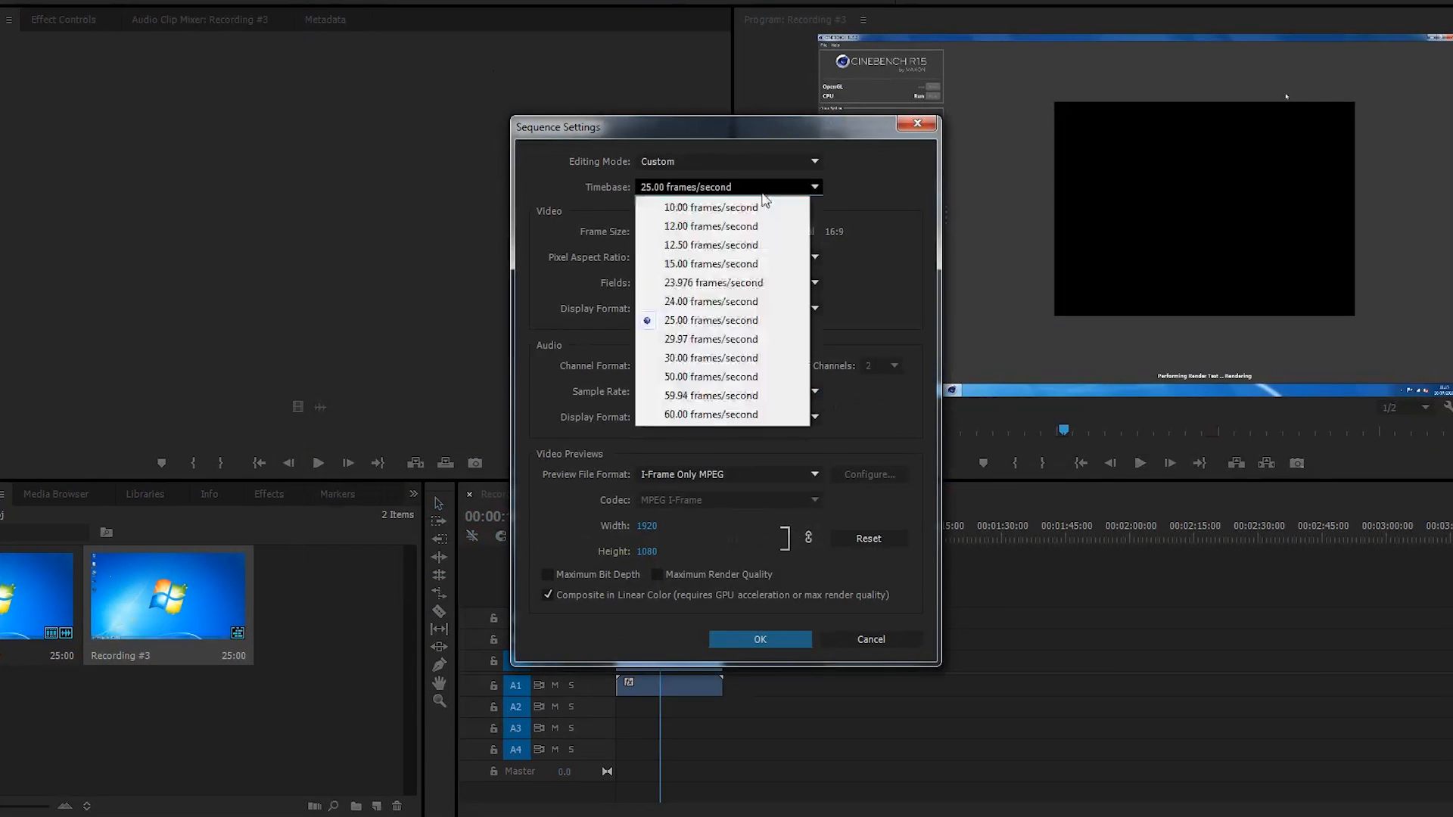
- Set a 60 fps timebase with Maximum Render Quality and render the preview in to out
left_click(711, 414)
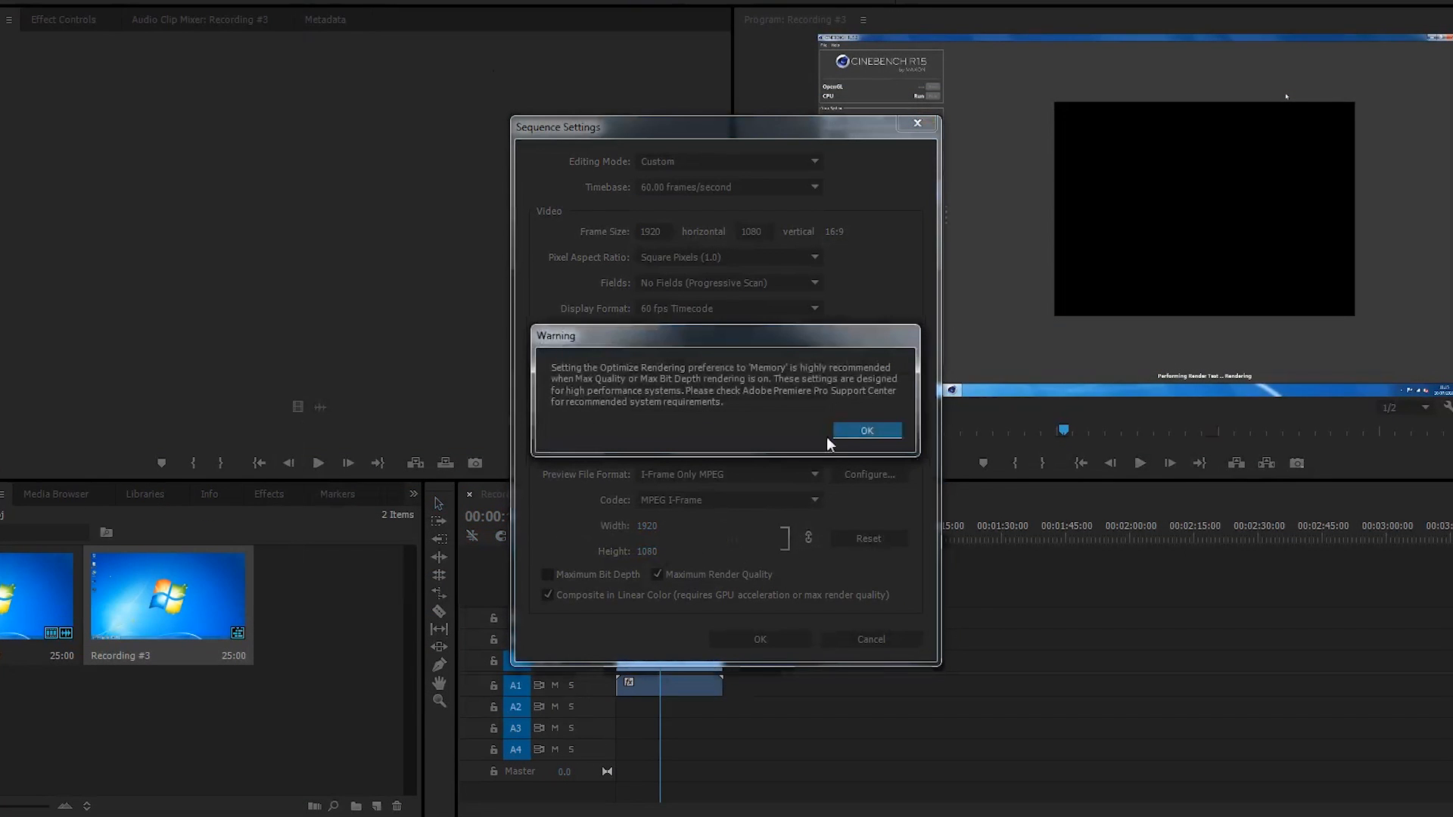
left_click(866, 430)
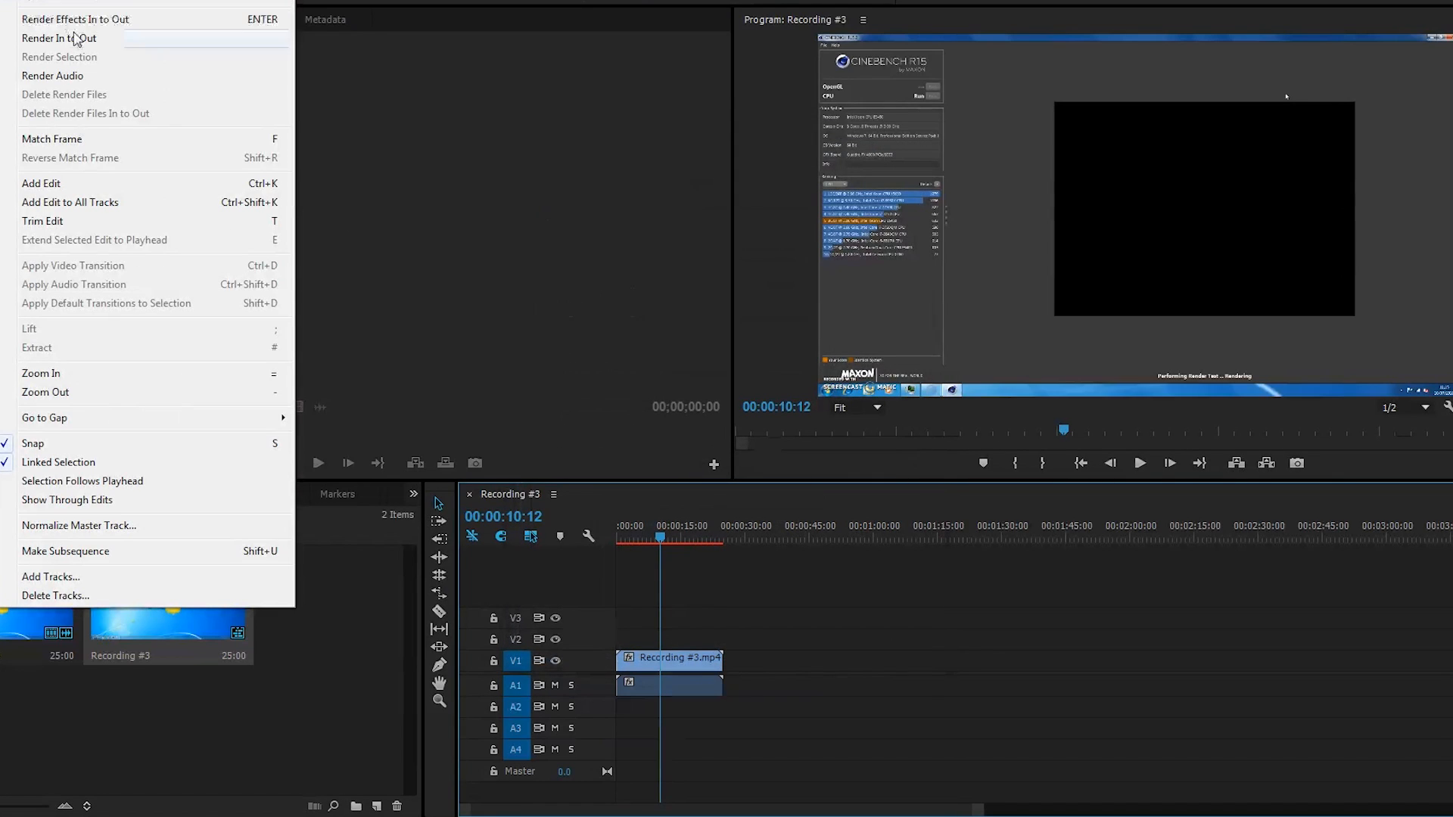
left_click(59, 37)
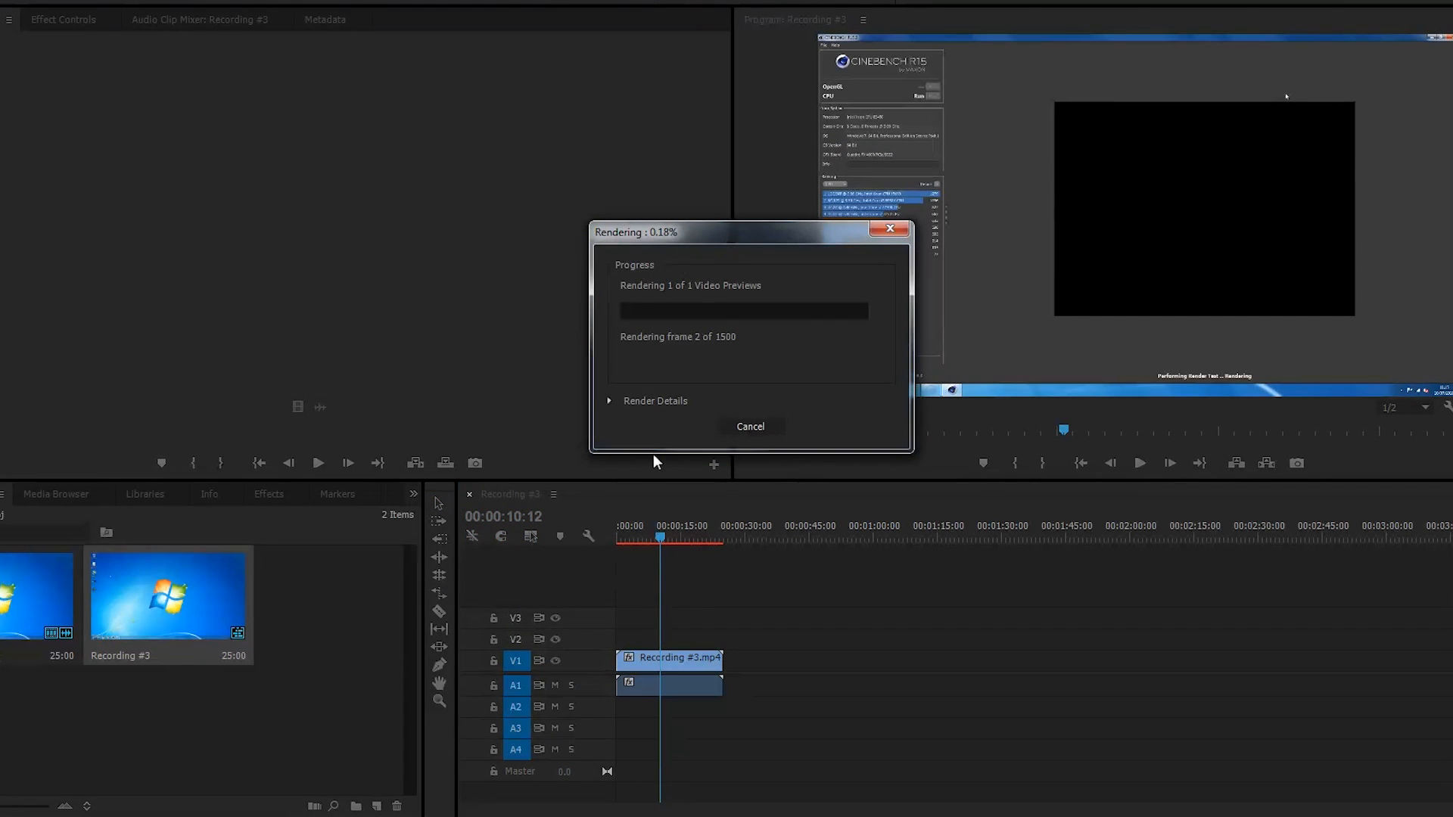